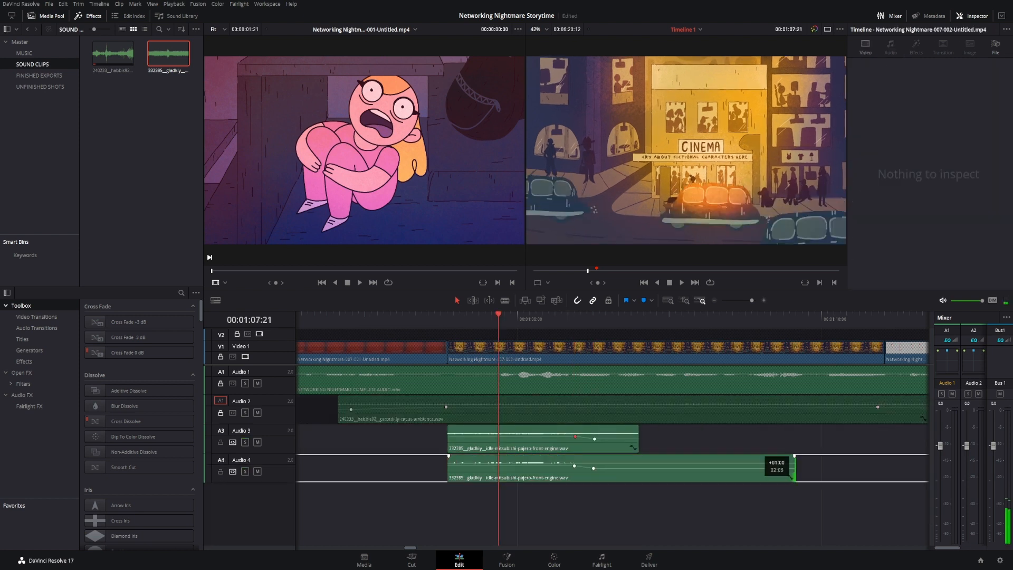
Load the 'Networking Nightmare Storytime copy' project with its empty timeline
{"action": "left_click", "coordinate": [522, 498]}
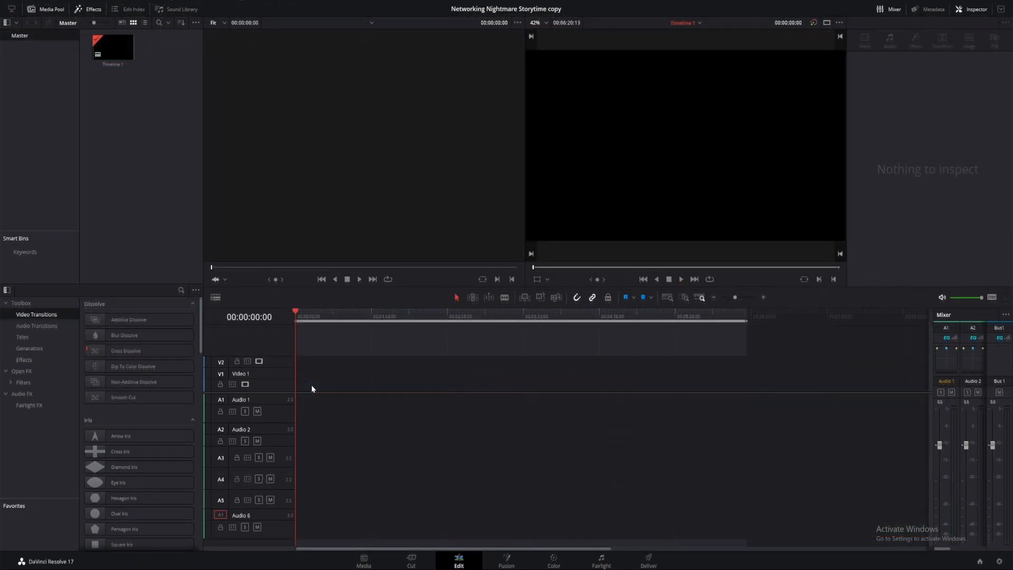
Open File > Project Settings to view the 1920x1080, 24 fps master settings
{"action": "left_click", "coordinate": [49, 7]}
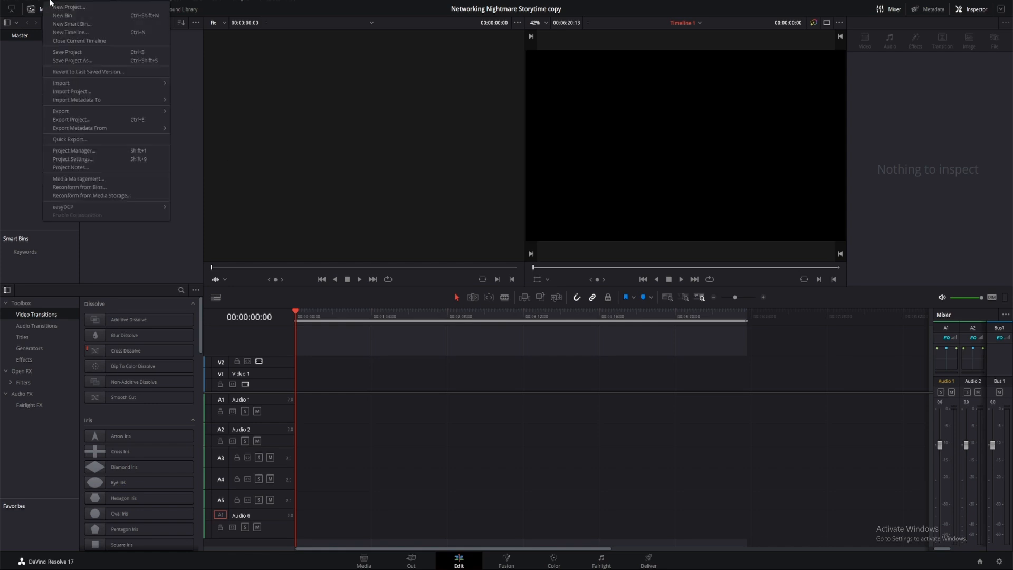
{"action": "mouse_move", "coordinate": [72, 158]}
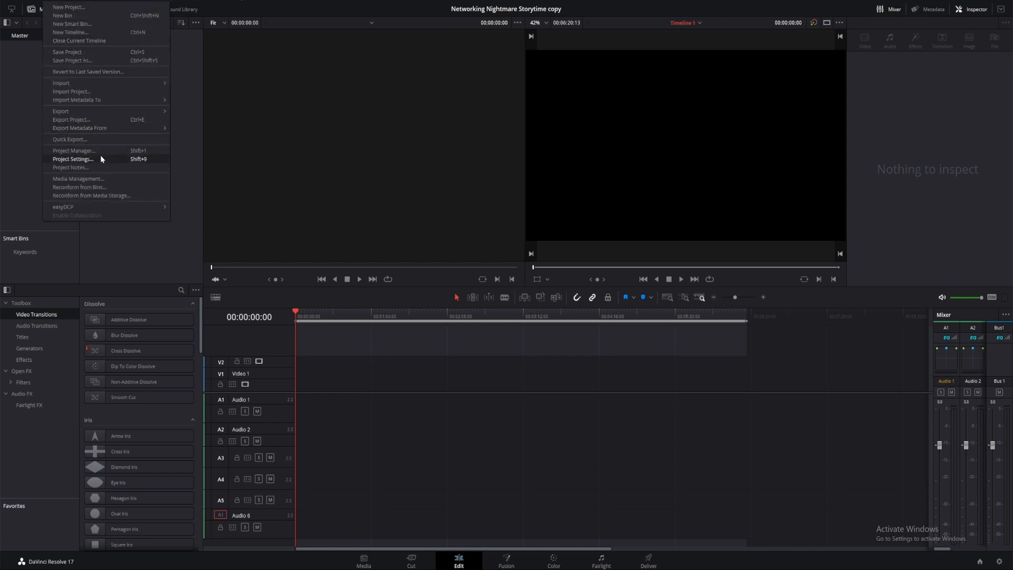
{"action": "left_click", "coordinate": [73, 158]}
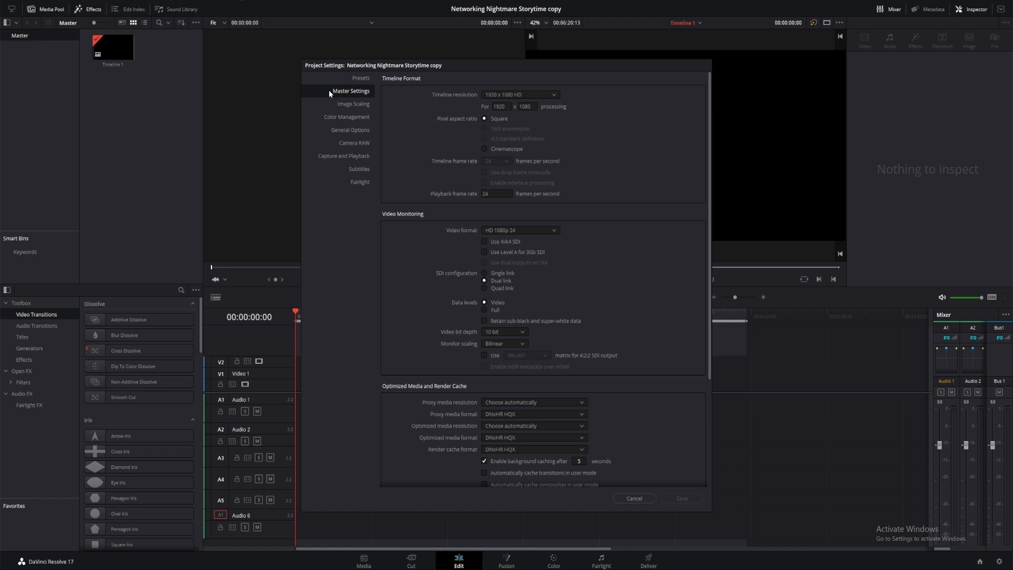
{"action": "mouse_move", "coordinate": [534, 86]}
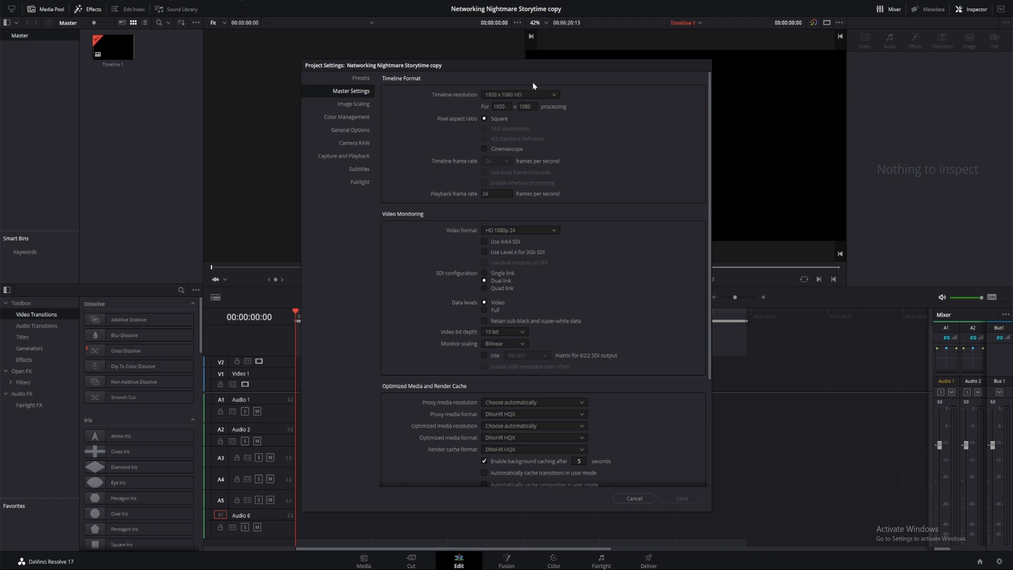
{"action": "mouse_move", "coordinate": [547, 198]}
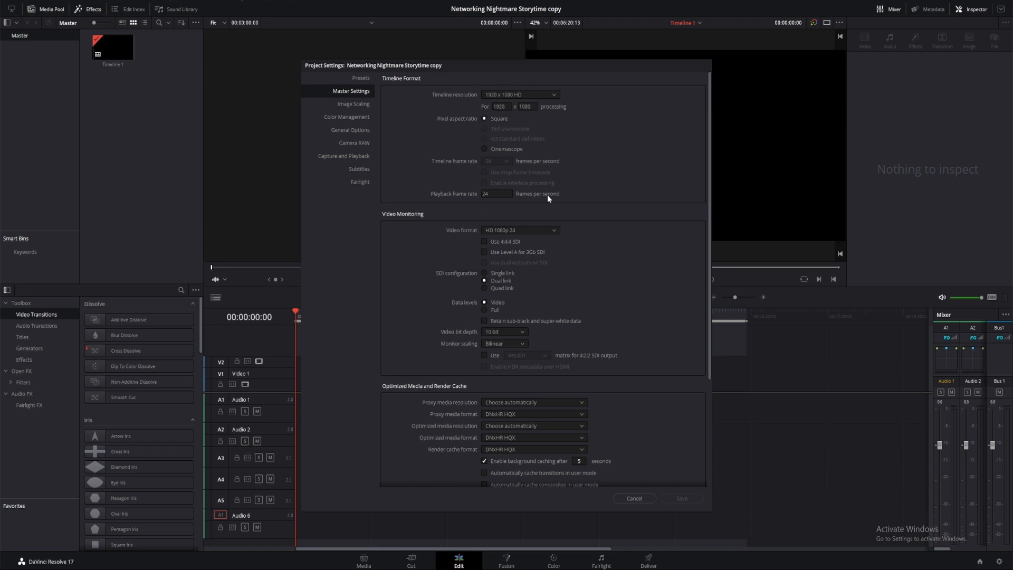
{"action": "mouse_move", "coordinate": [660, 496]}
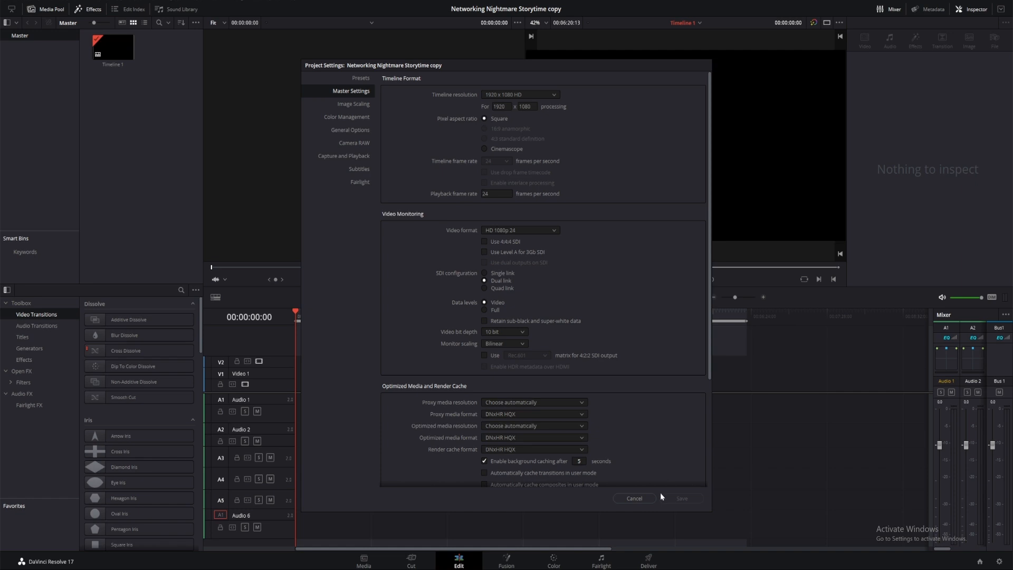
Cancel Project Settings and move the playhead to the edit's end, around 6:09
{"action": "left_click", "coordinate": [633, 498]}
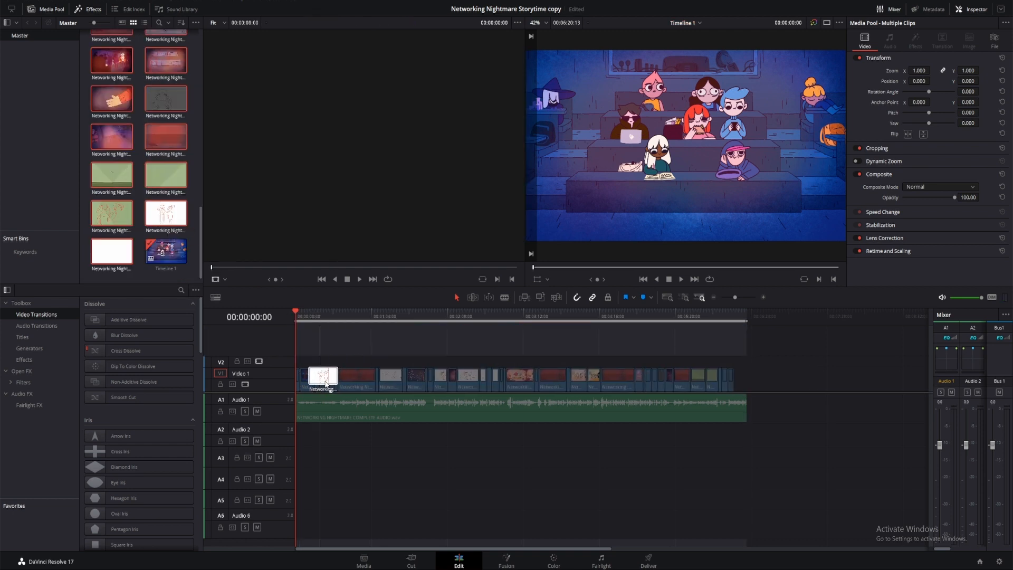
{"action": "left_click", "coordinate": [737, 316]}
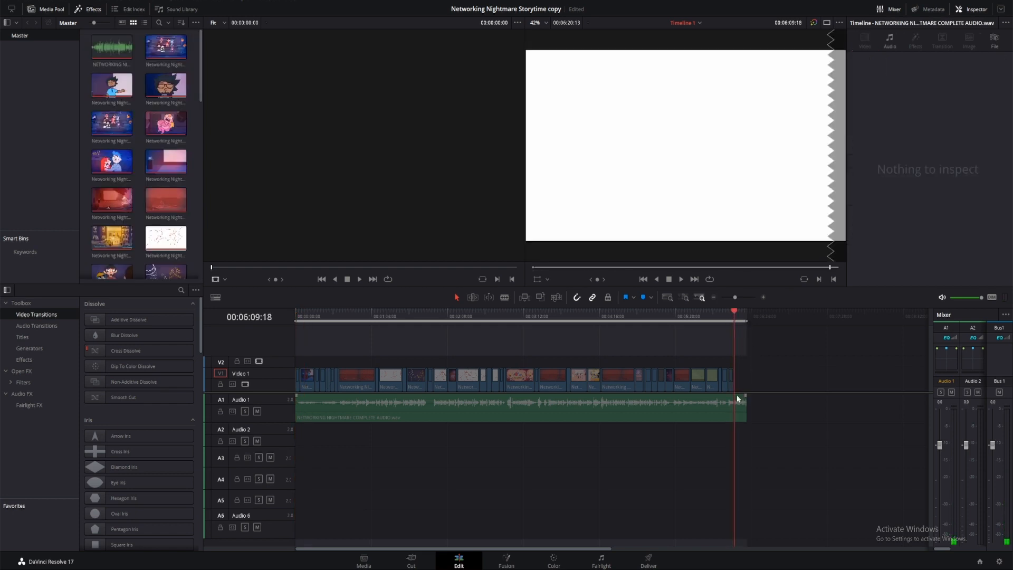
{"action": "mouse_move", "coordinate": [768, 392]}
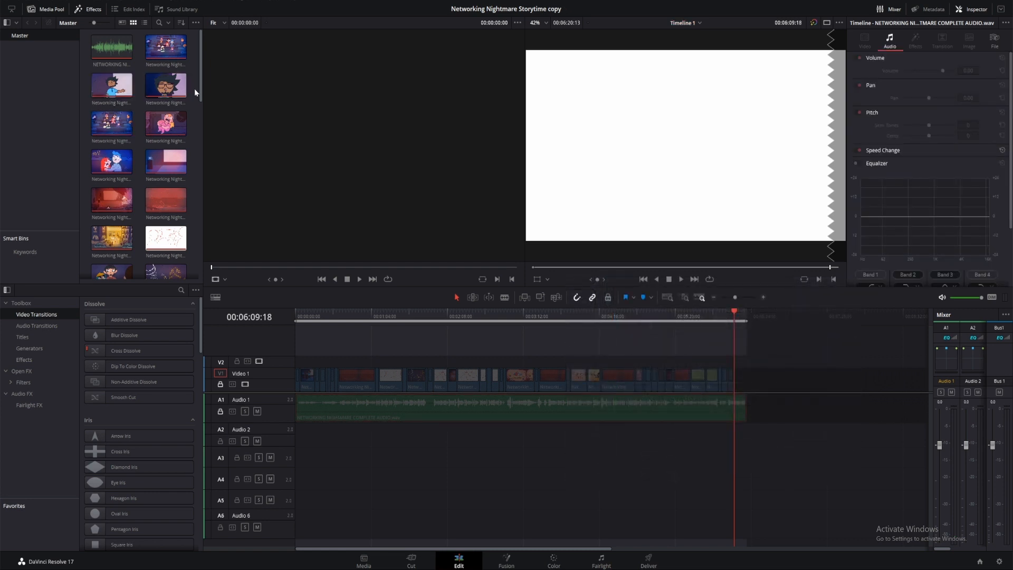
Preview two storyboard sketch clips and right-click the Master bin to add a bin
{"action": "scroll", "scroll_direction": "down", "scroll_amount": 3}
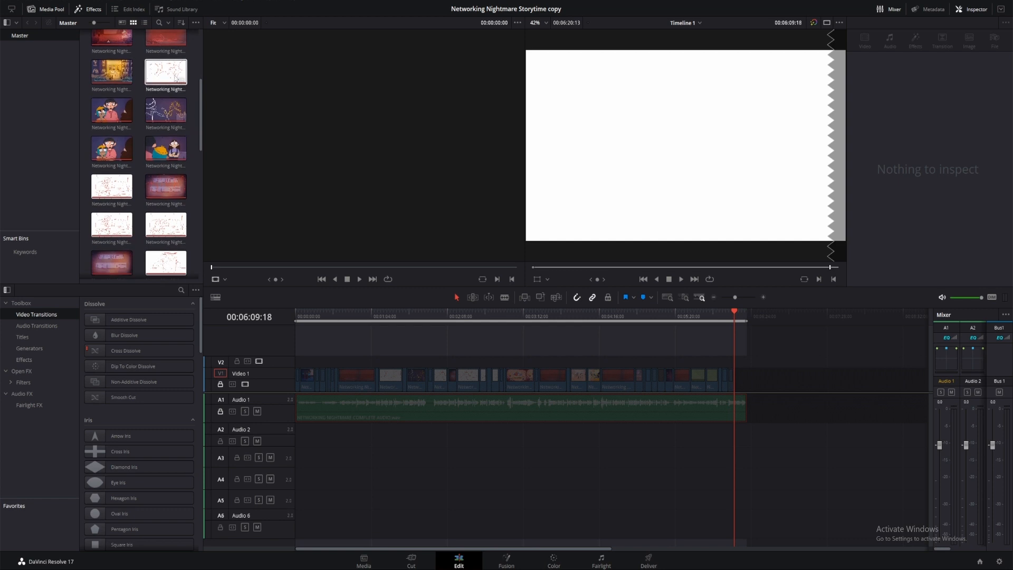
{"action": "left_click", "coordinate": [165, 225]}
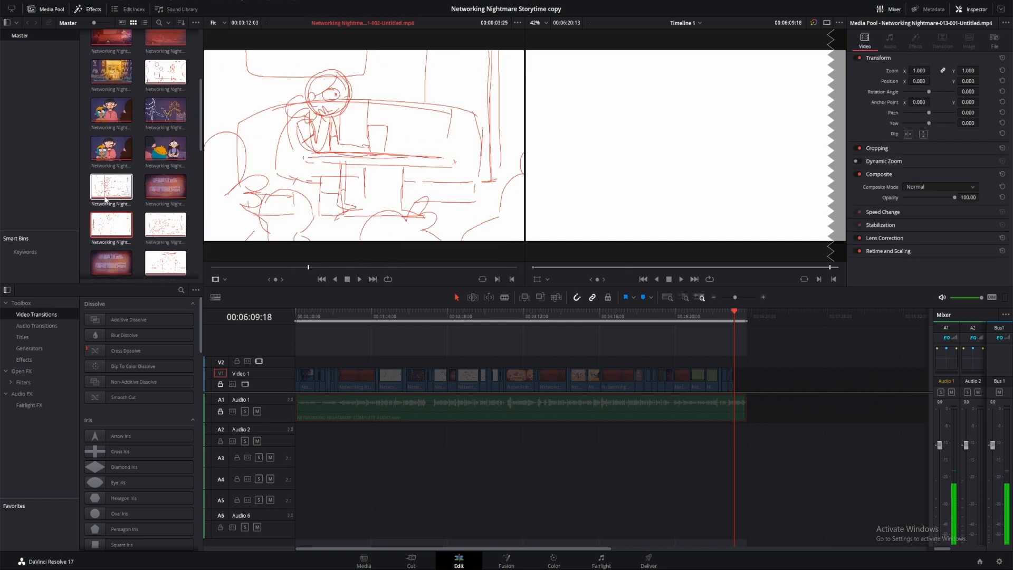
{"action": "left_click", "coordinate": [164, 72]}
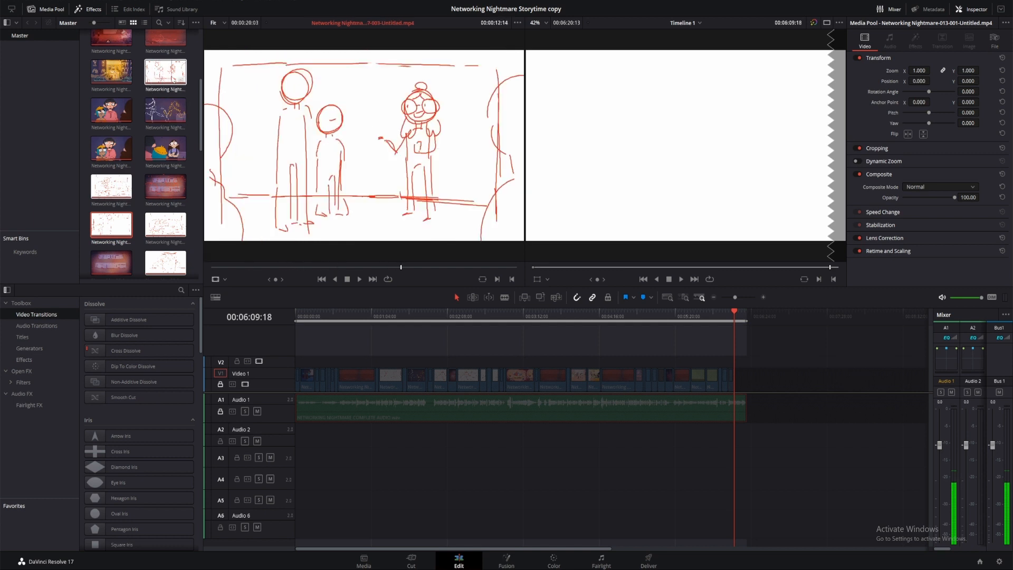
{"action": "right_click", "coordinate": [165, 71]}
{"action": "type", "text": "Sound clips"}
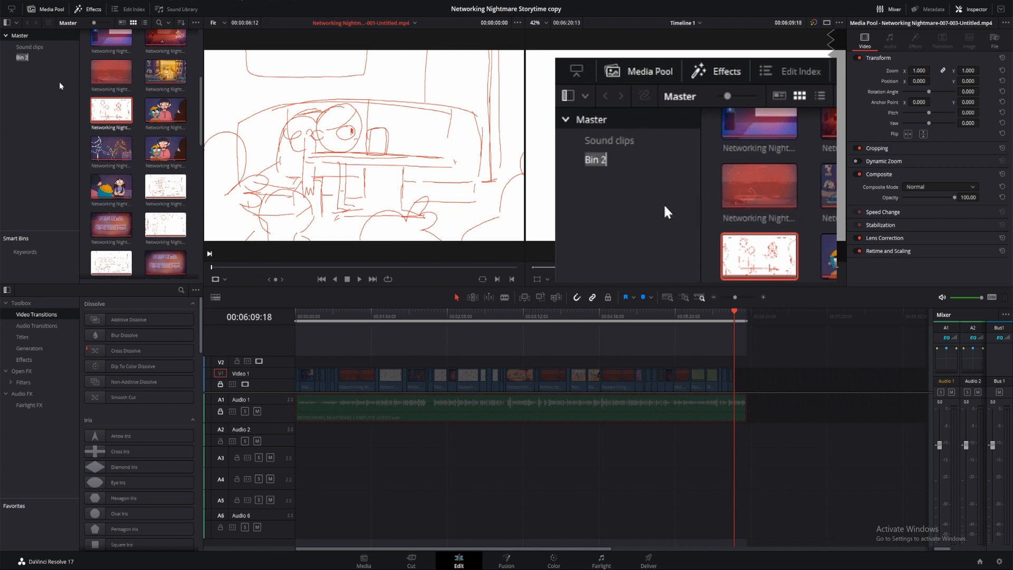
Name a bin 'Finished Shots' and zoom in on the timeline clips
{"action": "type", "text": "Finished"}
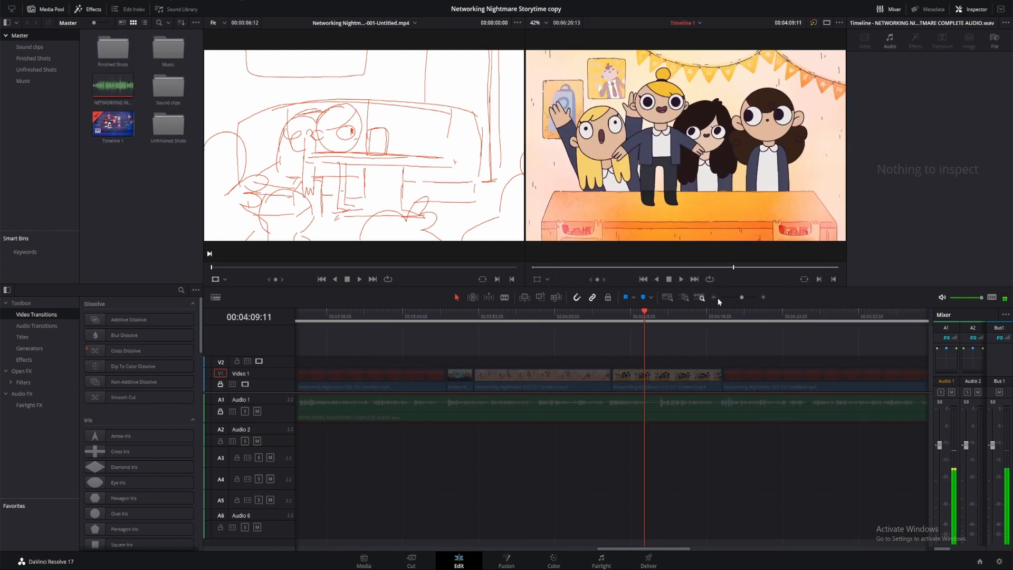
{"action": "left_click", "coordinate": [714, 297]}
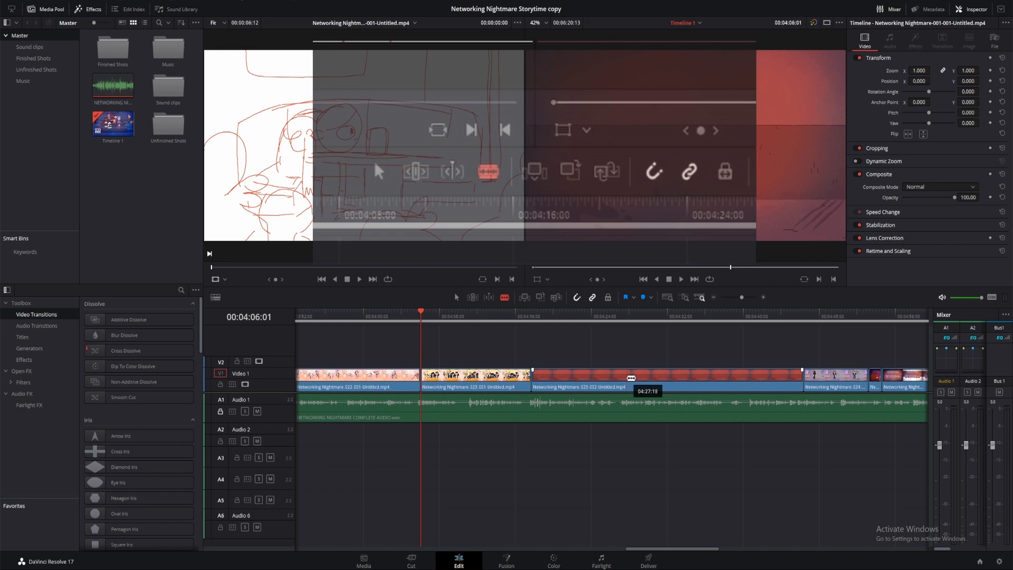
Blade the long red clip, select the cut-off portion and ripple delete it
{"action": "left_click", "coordinate": [573, 377]}
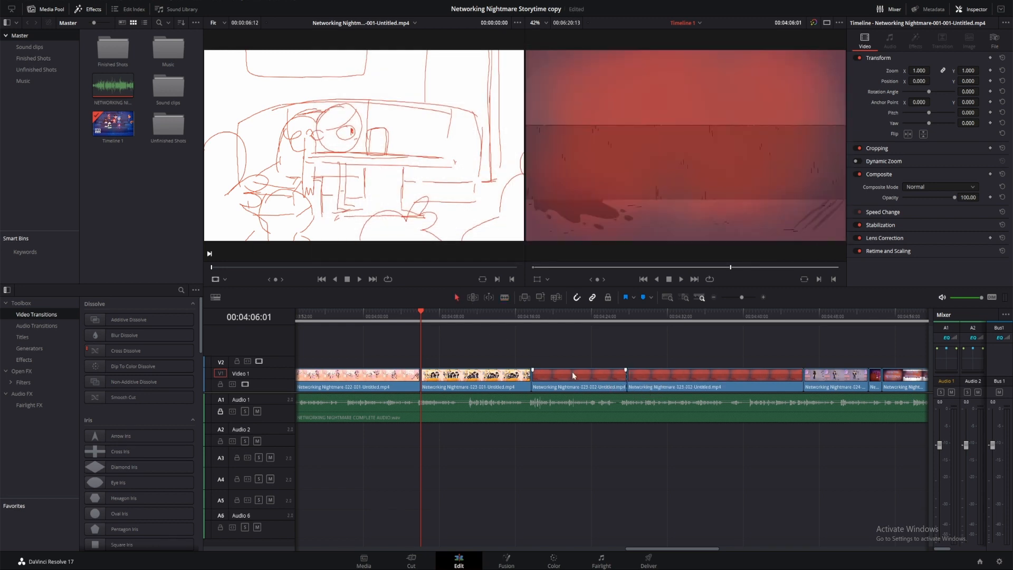
{"action": "left_click", "coordinate": [578, 375]}
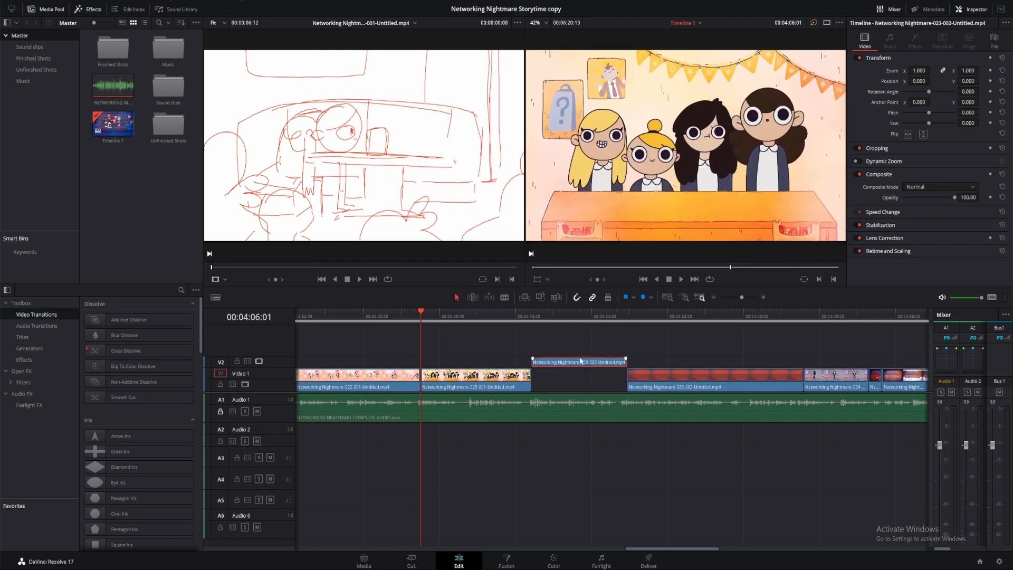
{"action": "mouse_move", "coordinate": [233, 383]}
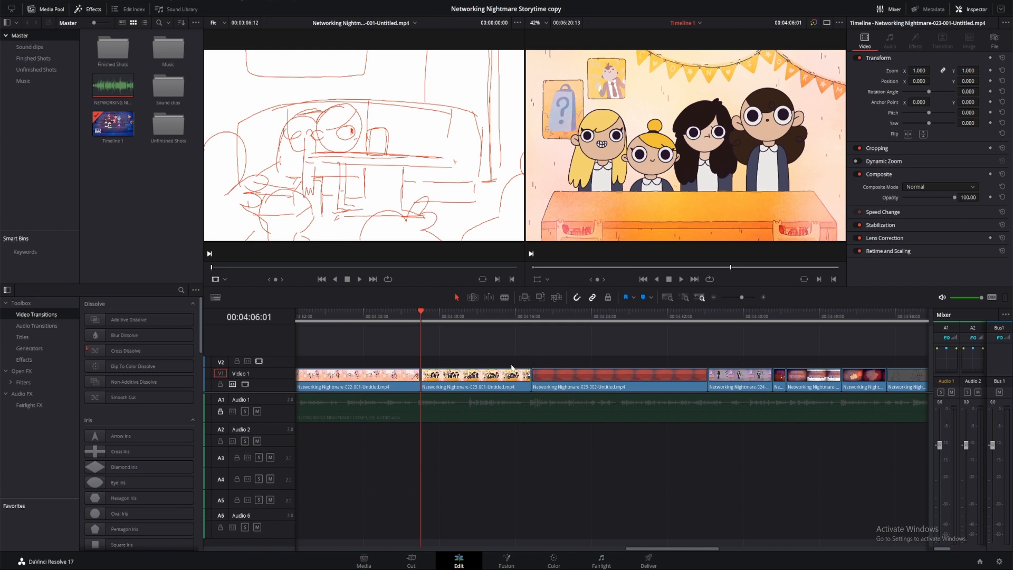
{"action": "left_click", "coordinate": [712, 297]}
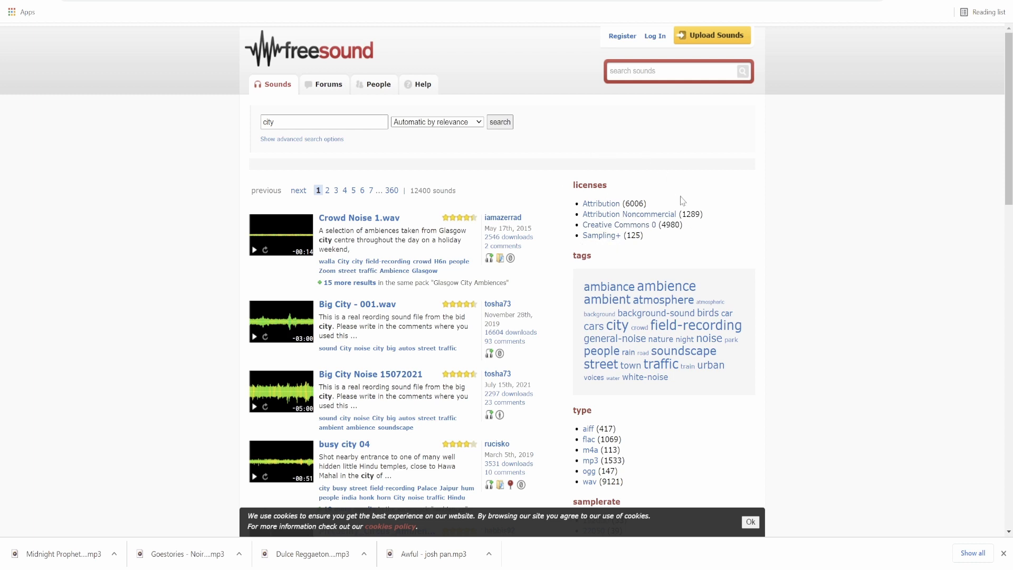
{"action": "mouse_move", "coordinate": [601, 203]}
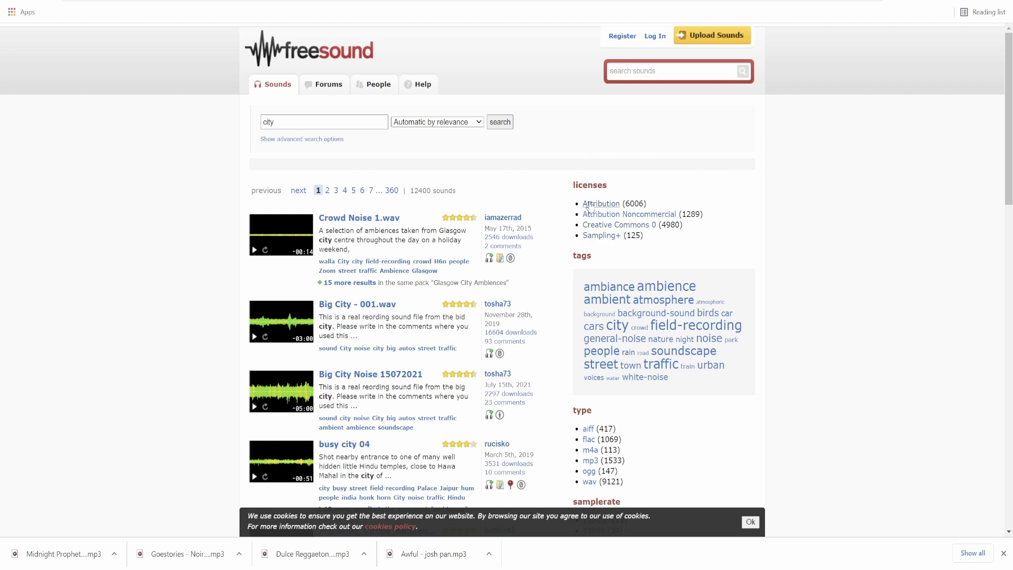
Narrow Freesound's 'city' results to Attribution-licensed sounds, leaving 6006
{"action": "left_click", "coordinate": [600, 204]}
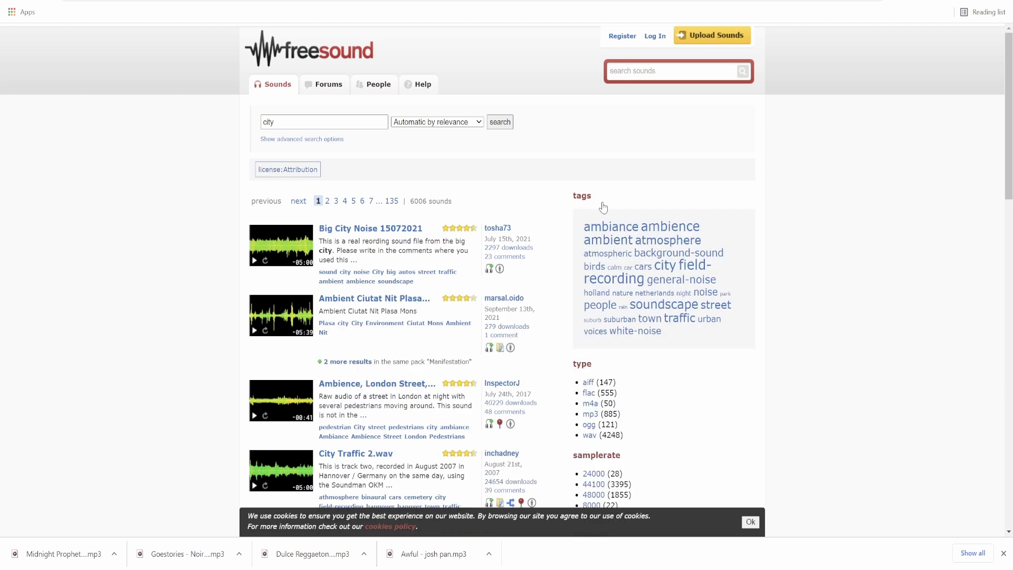
{"action": "mouse_move", "coordinate": [281, 155]}
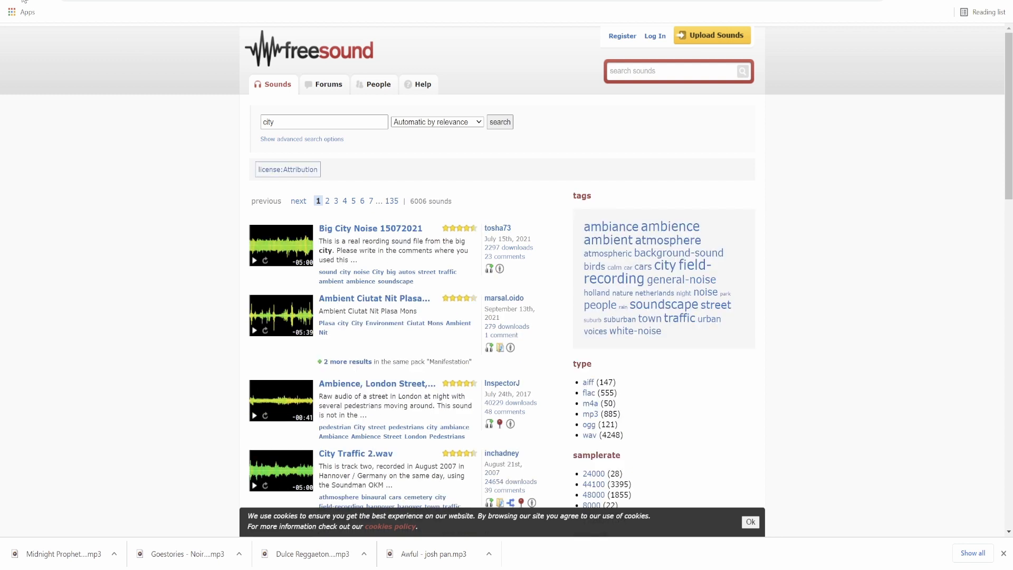
Search 'taxi', then 'car driving by' with the Creative Commons 0 filter, and browse results
{"action": "type", "text": "taxi"}
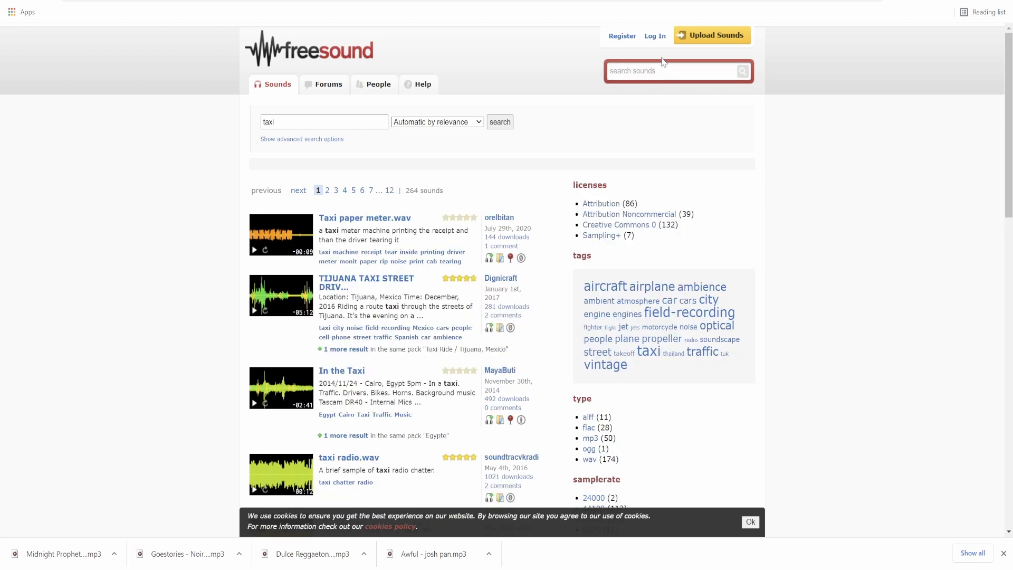
{"action": "type", "text": "car driving by"}
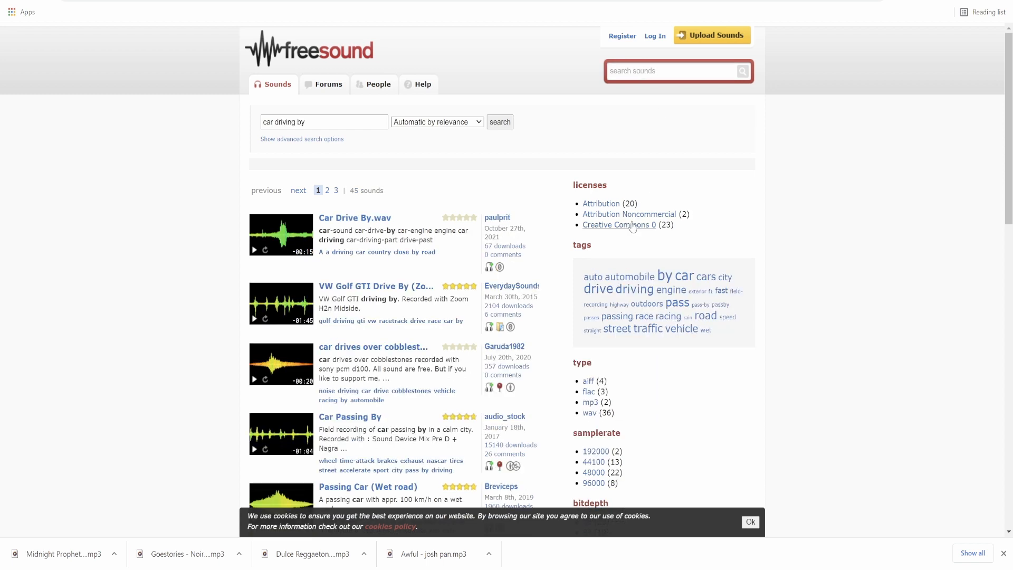
{"action": "left_click", "coordinate": [618, 224]}
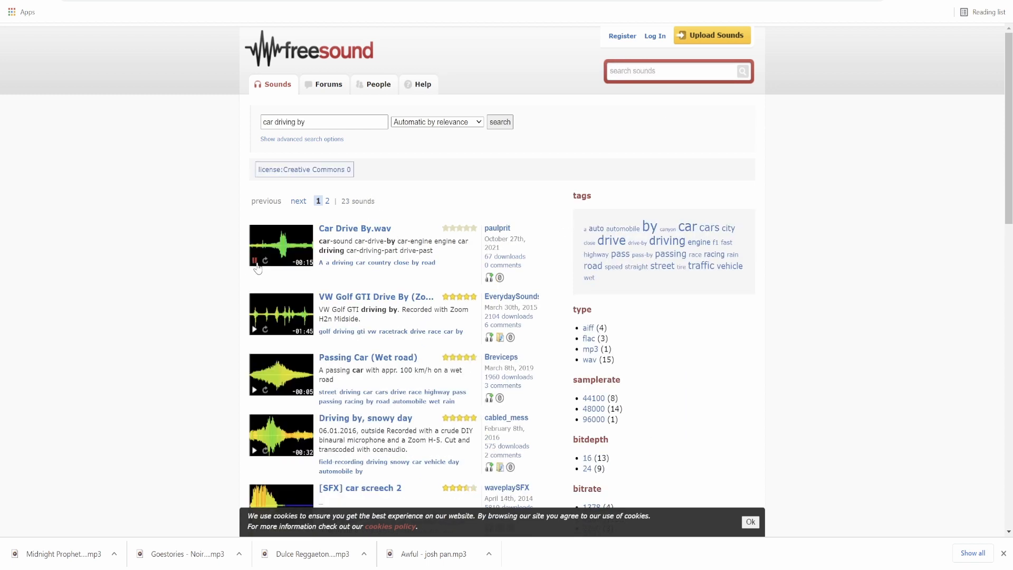
{"action": "scroll", "scroll_direction": "down", "scroll_amount": 3}
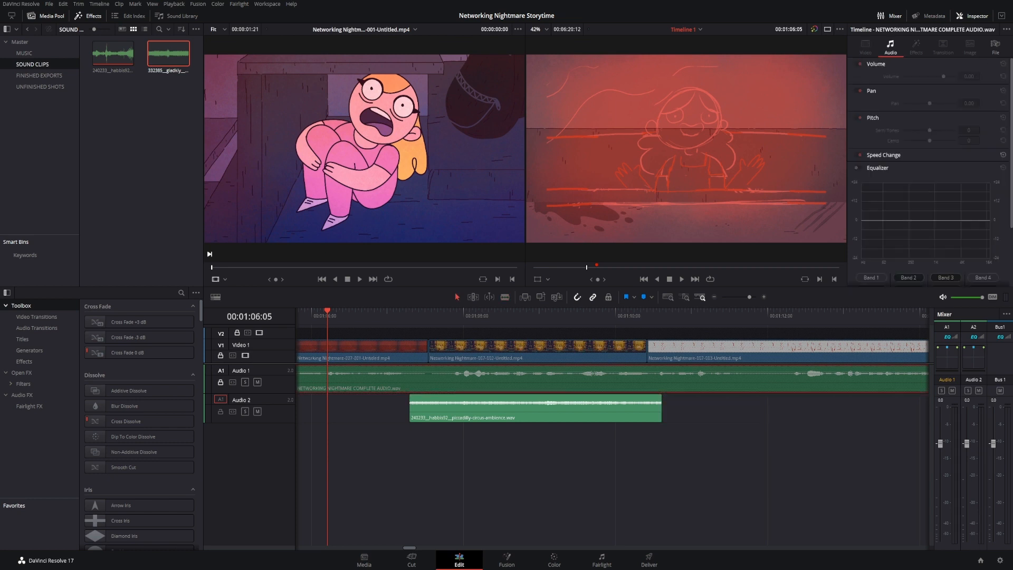
Set the Audio 2 ambience clip's Inspector volume to -22 dB
{"action": "left_click", "coordinate": [535, 407]}
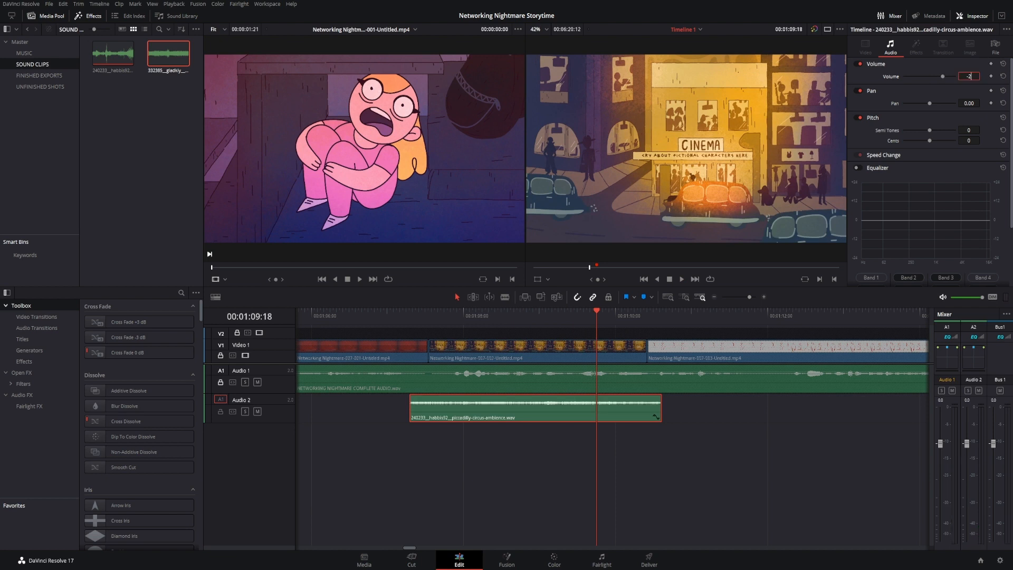
{"action": "type", "text": "-22.00"}
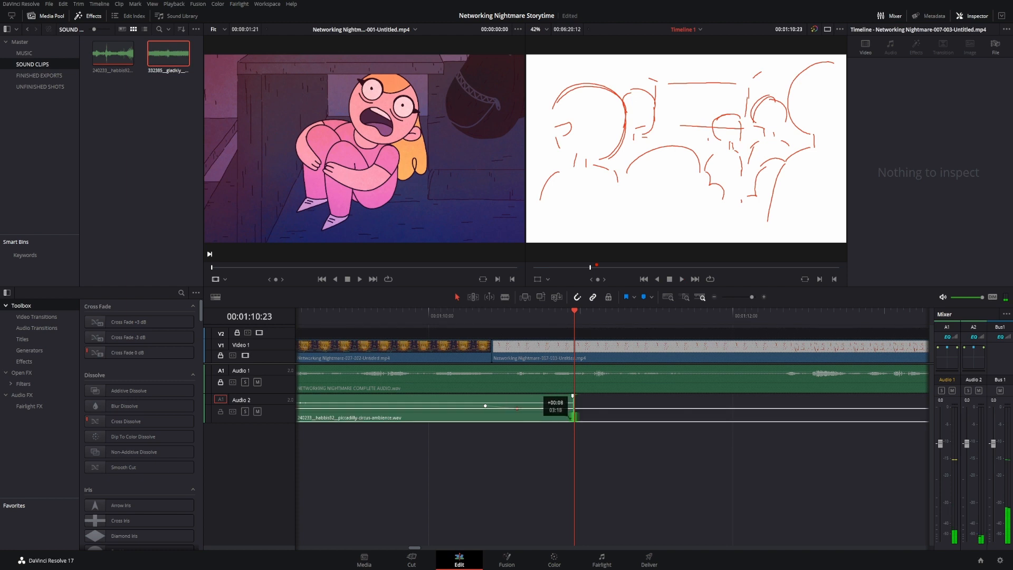
Add two volume keyframes to the Piccadilly Circus ambience clip
{"action": "left_click", "coordinate": [433, 407]}
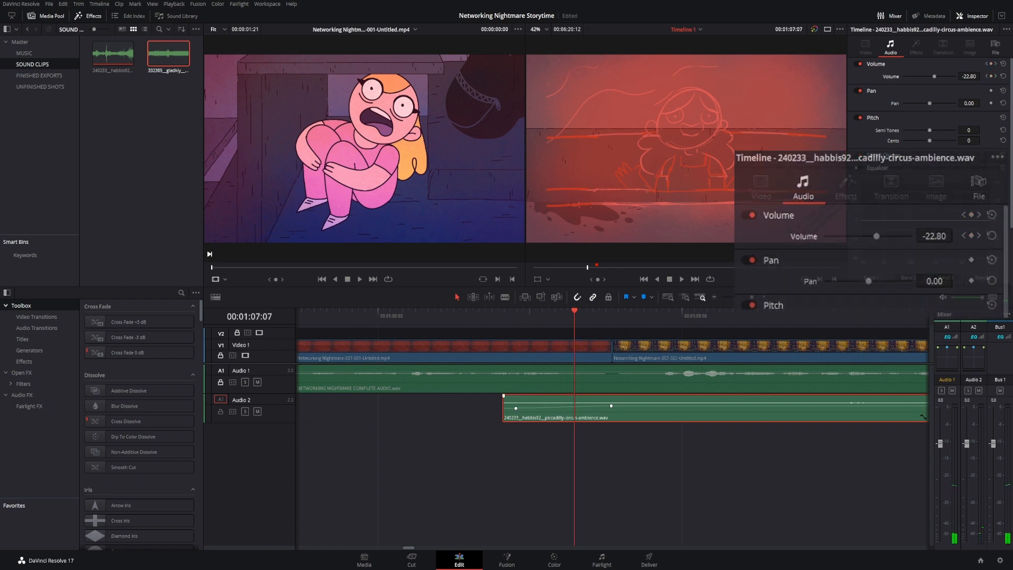
{"action": "left_click", "coordinate": [667, 496]}
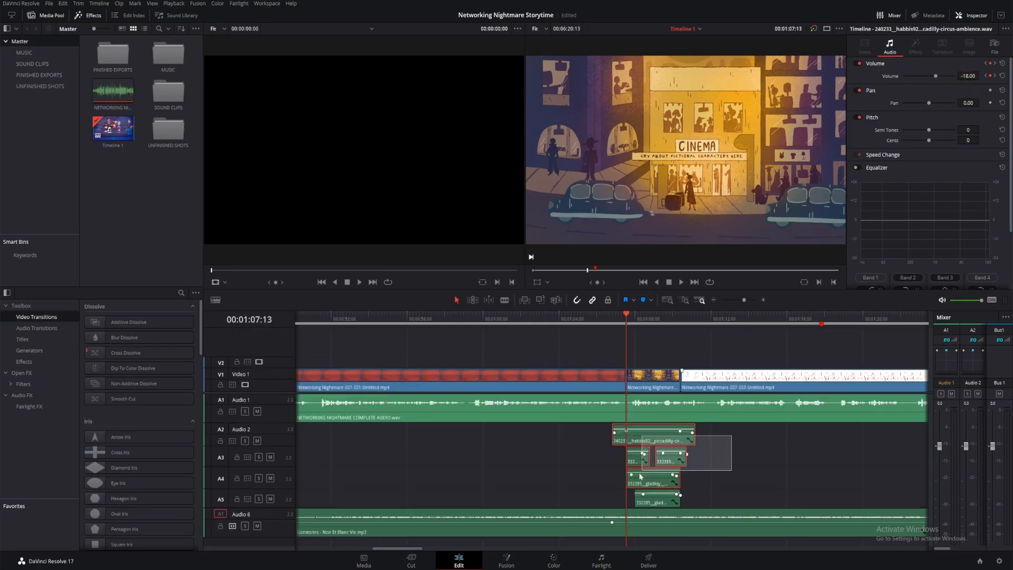
Merge the selected ambience and engine sound clips into a compound clip named 'sound fx'
{"action": "right_click", "coordinate": [654, 440]}
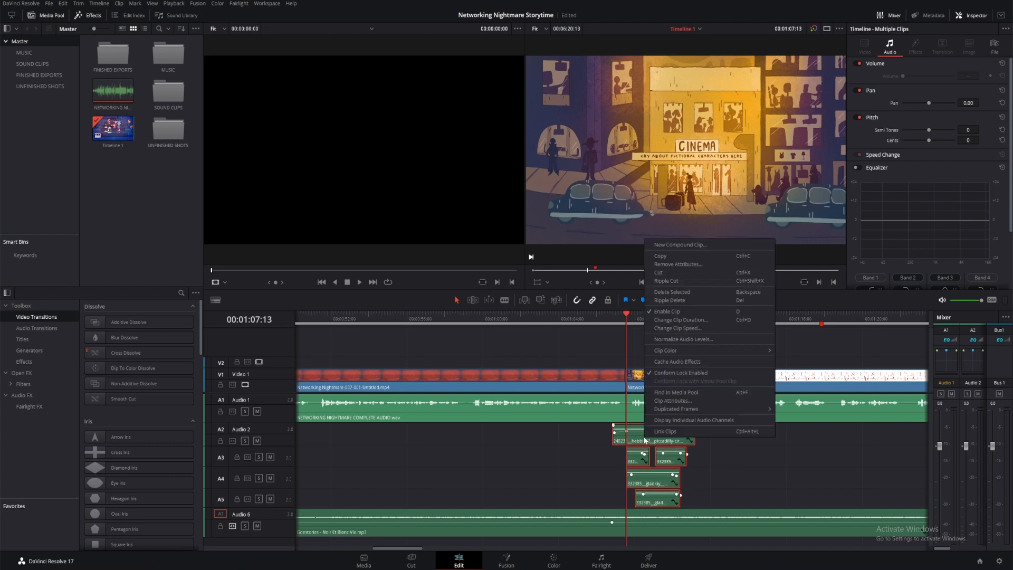
{"action": "mouse_move", "coordinate": [699, 339]}
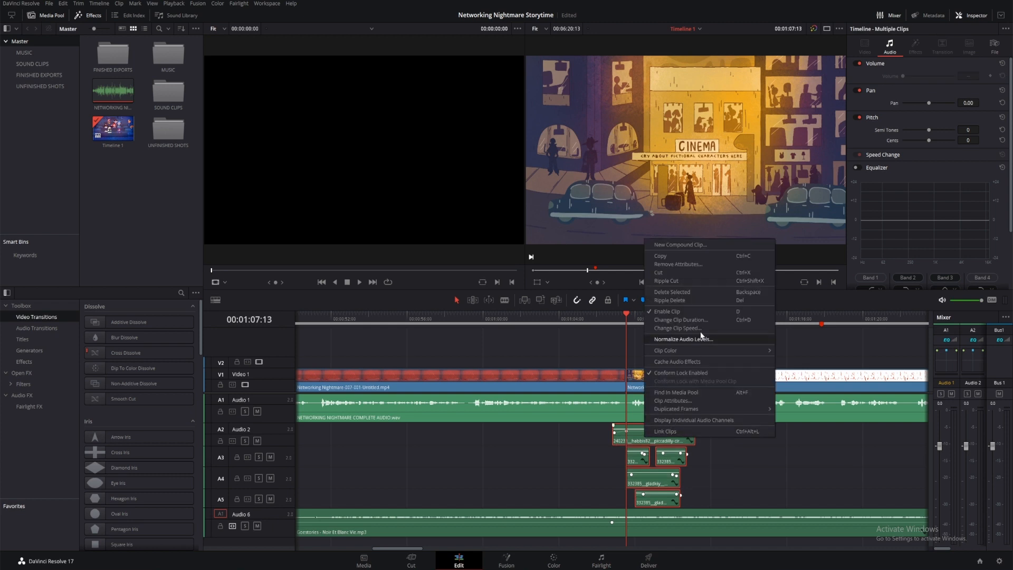
{"action": "left_click", "coordinate": [679, 244]}
{"action": "type", "text": "s"}
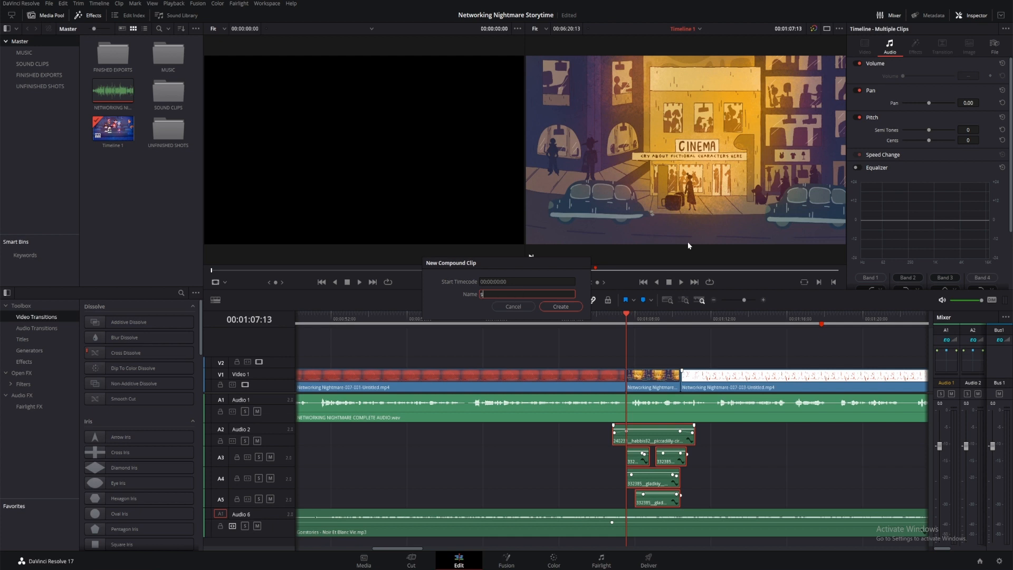
{"action": "left_click", "coordinate": [559, 306]}
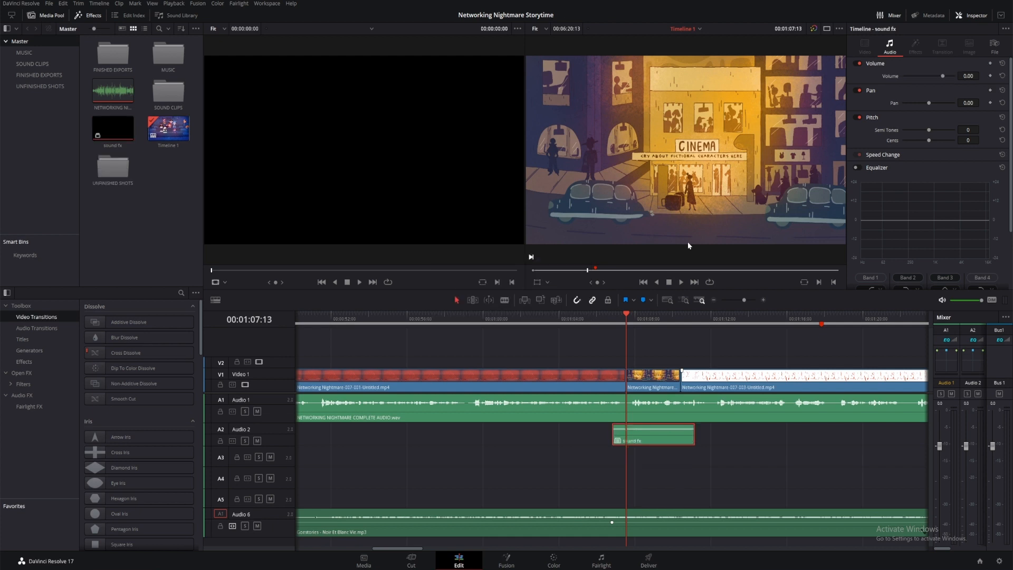
Open the 'sound fx' compound clip from the Media Pool in the timeline
{"action": "left_click", "coordinate": [111, 126]}
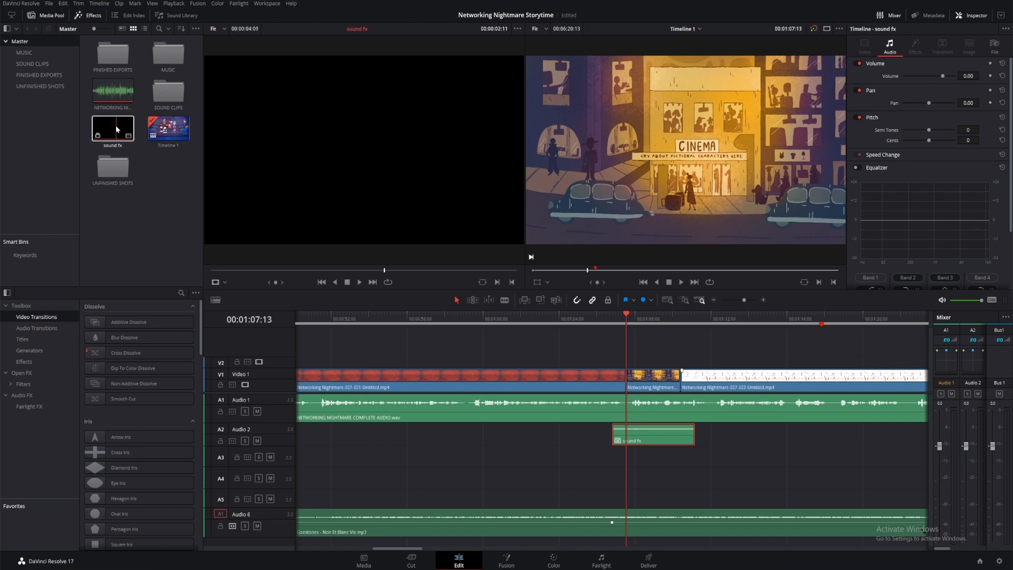
{"action": "right_click", "coordinate": [112, 127]}
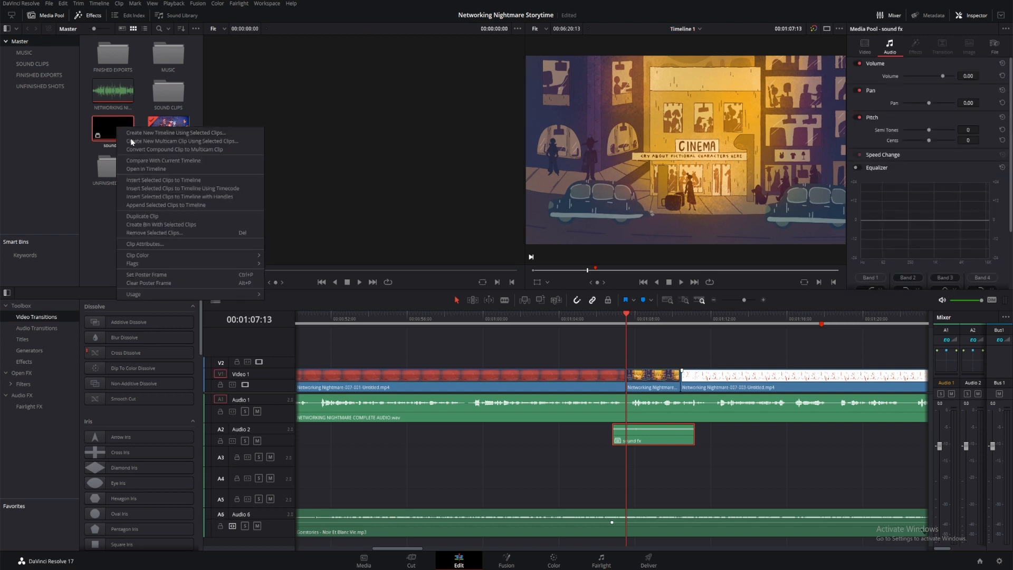
{"action": "left_click", "coordinate": [146, 169]}
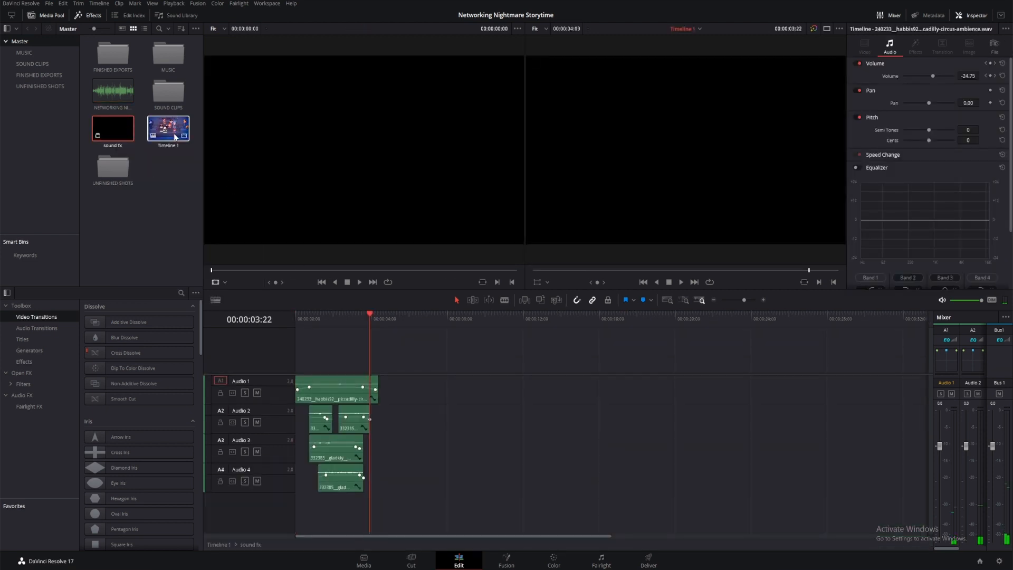
{"action": "right_click", "coordinate": [167, 127]}
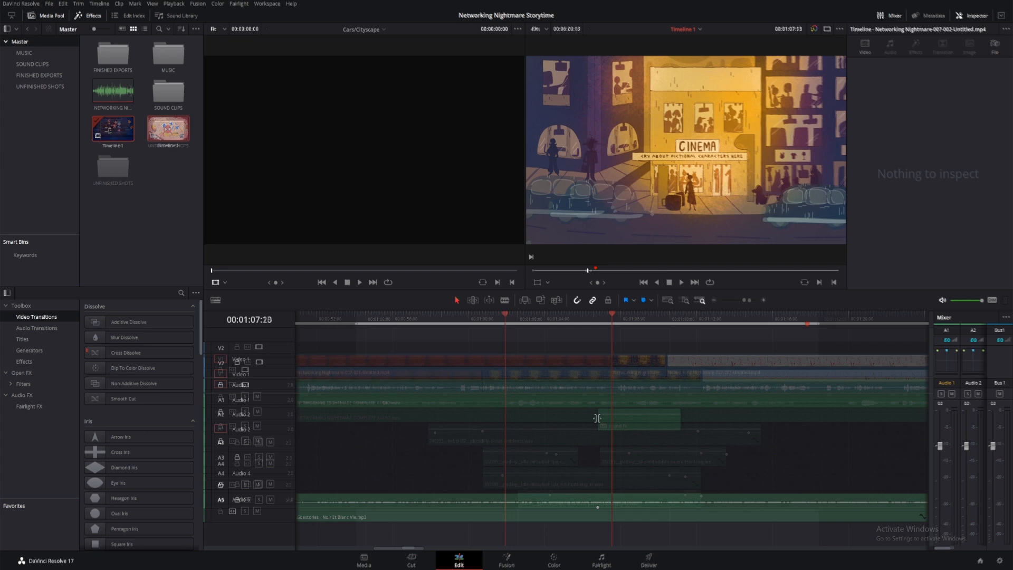
Browse the SOUND CLIPS and MUSIC bins and load 'Awful - josh pan.mp3' for preview
{"action": "left_click", "coordinate": [32, 64]}
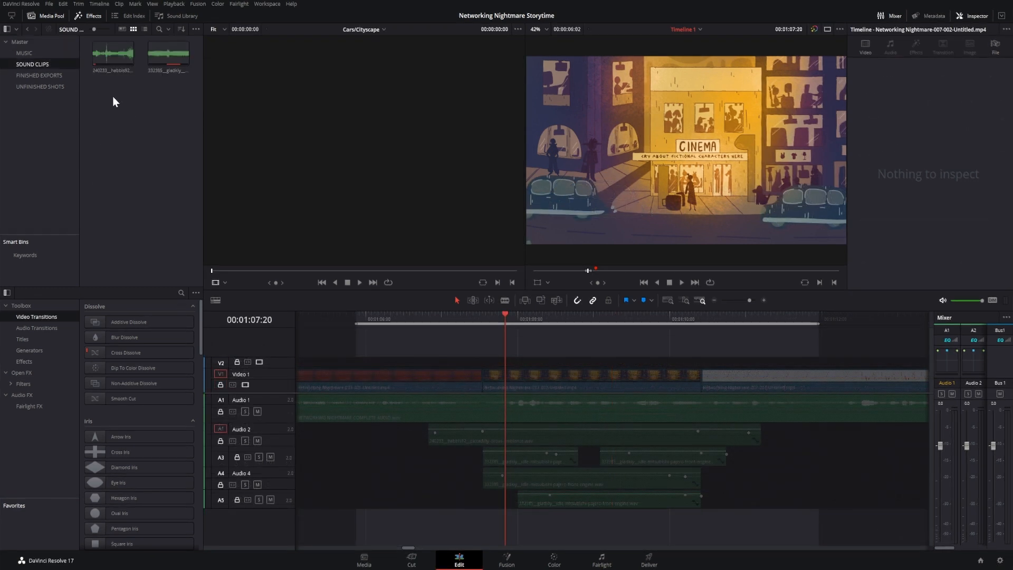
{"action": "left_click", "coordinate": [32, 53]}
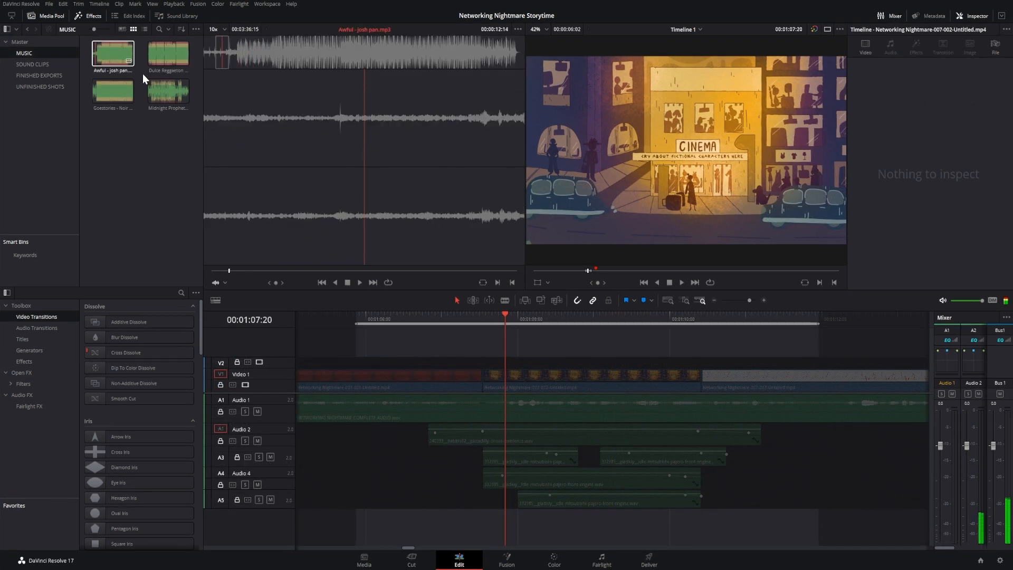
{"action": "left_click", "coordinate": [113, 89]}
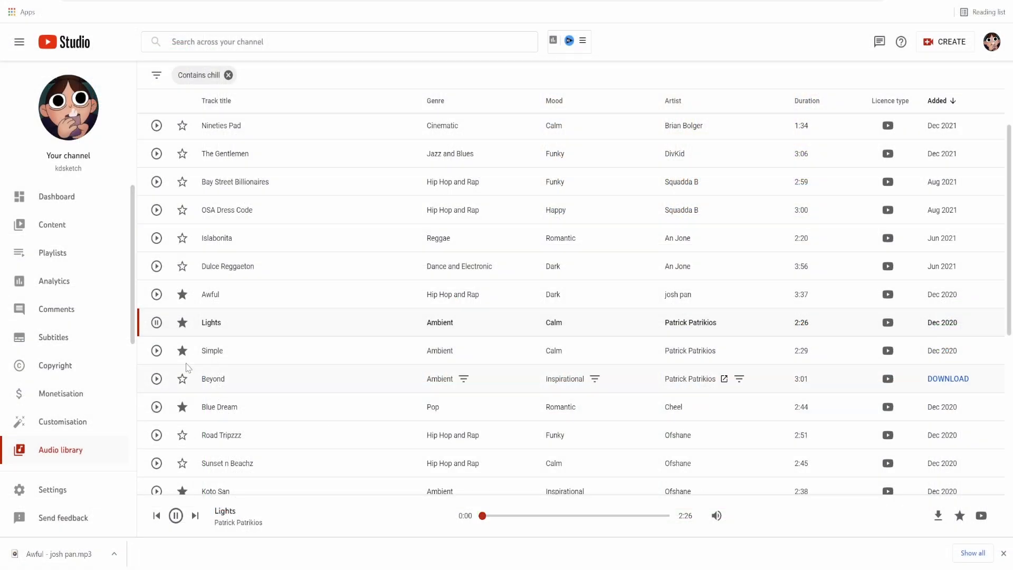
Preview chill tracks like Simple, filter by Dark mood, then play Dulce Reggaeton
{"action": "left_click", "coordinate": [155, 351]}
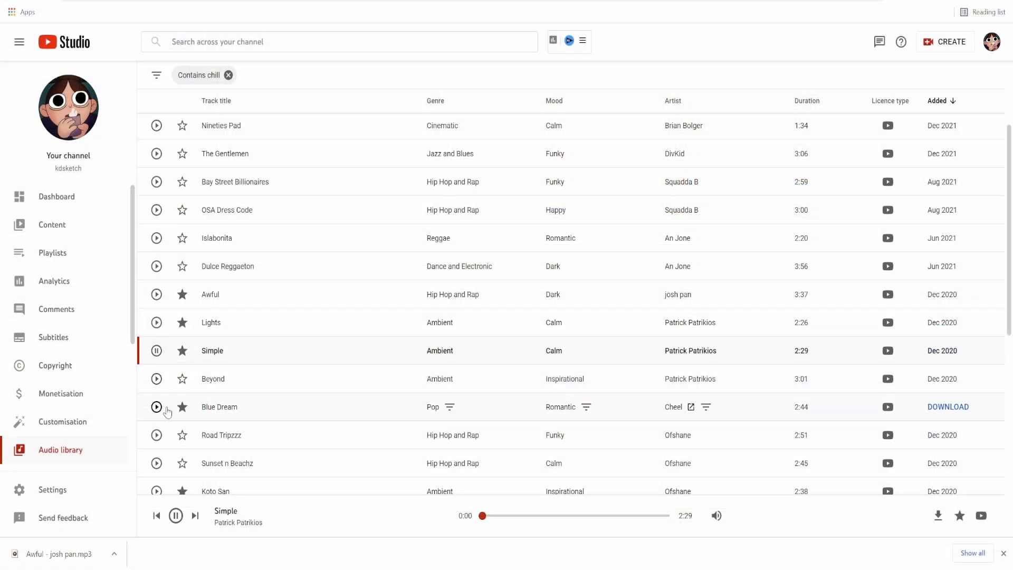
{"action": "left_click", "coordinate": [156, 407]}
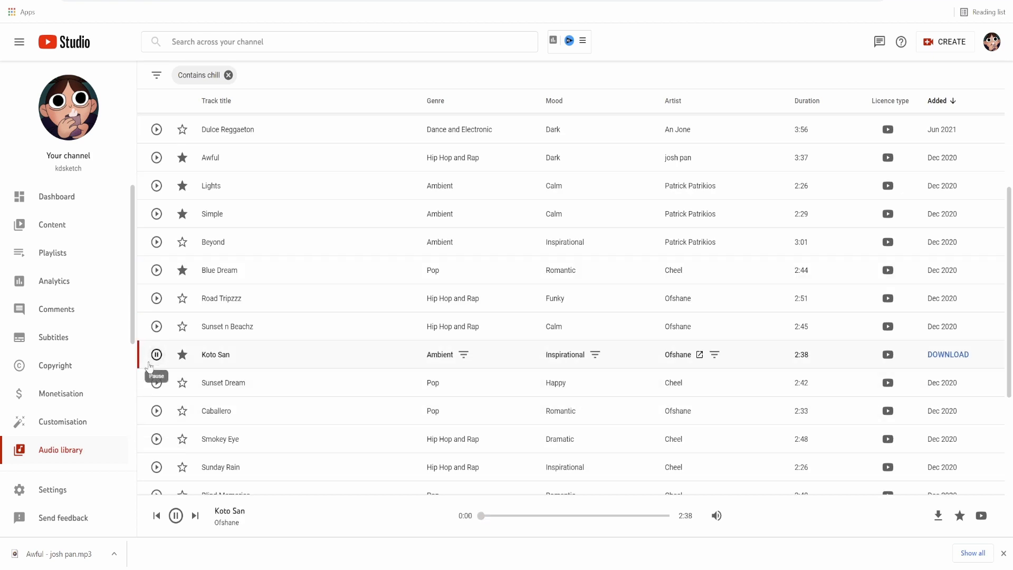
{"action": "scroll", "scroll_direction": "up", "scroll_amount": 3}
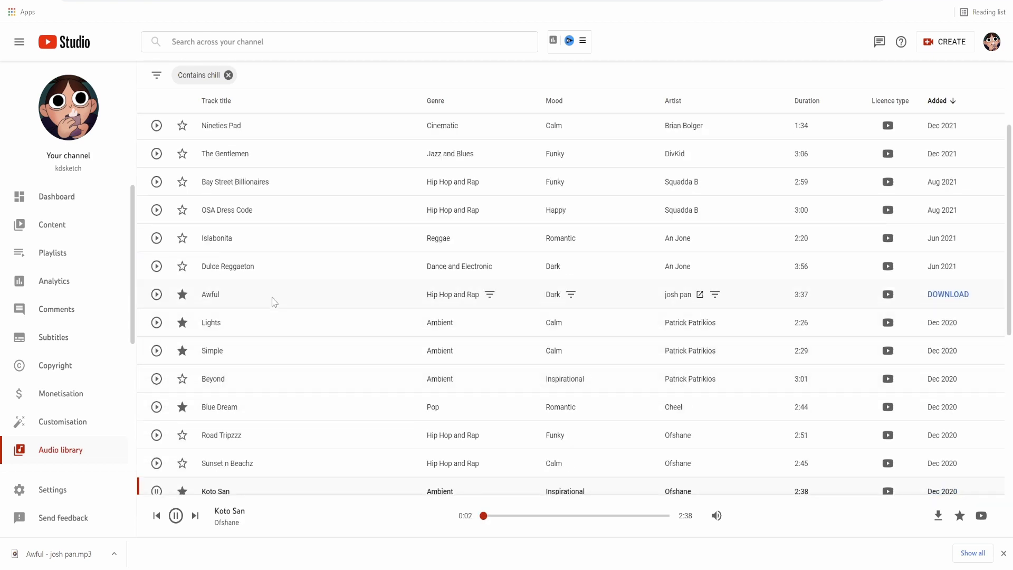
{"action": "left_click", "coordinate": [570, 294]}
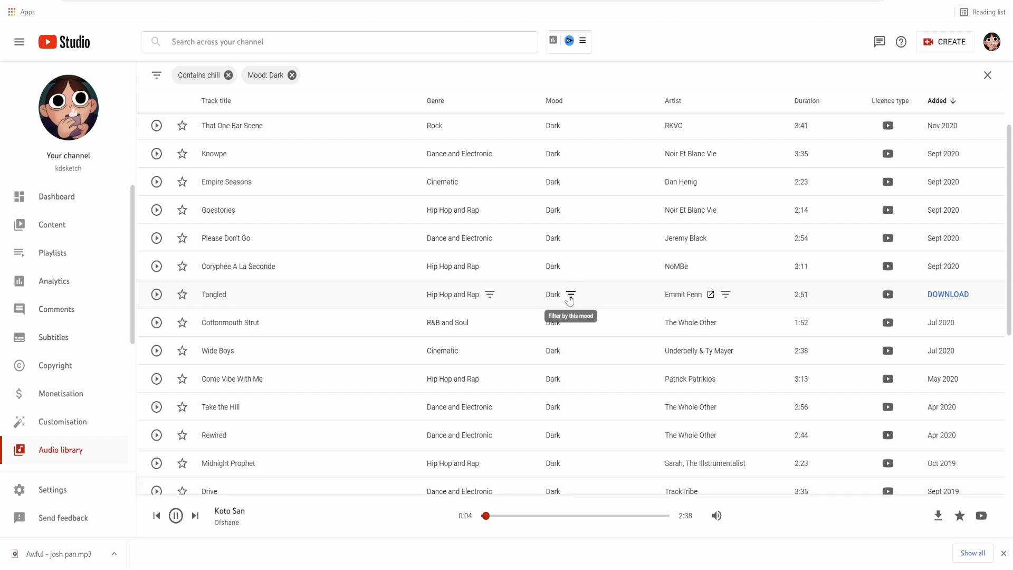
{"action": "scroll", "scroll_direction": "up", "scroll_amount": 3}
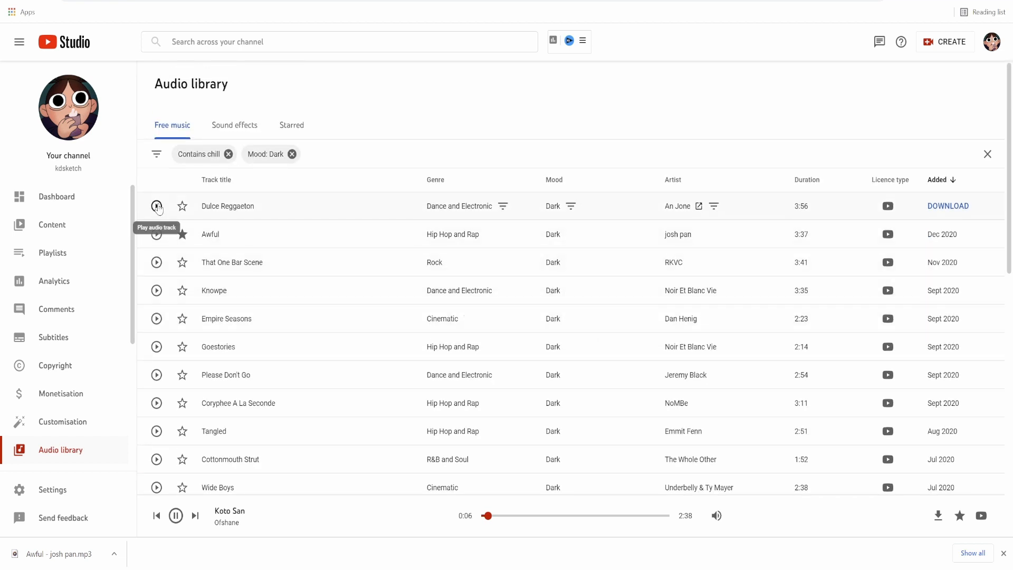
{"action": "left_click", "coordinate": [157, 205]}
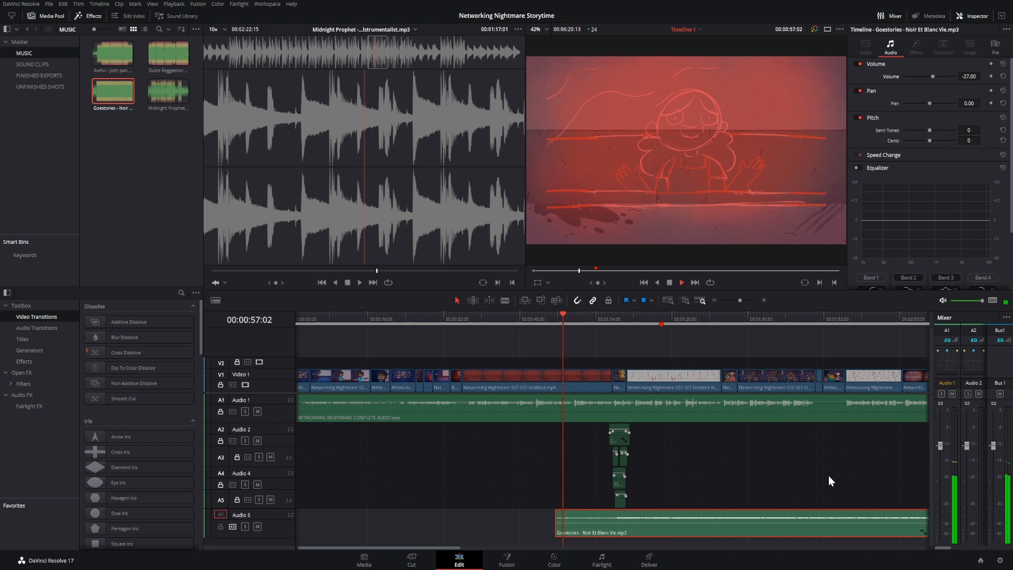
Move the Goestories music clip on Audio 6 near the start, beneath the opening shots
{"action": "left_click", "coordinate": [475, 319]}
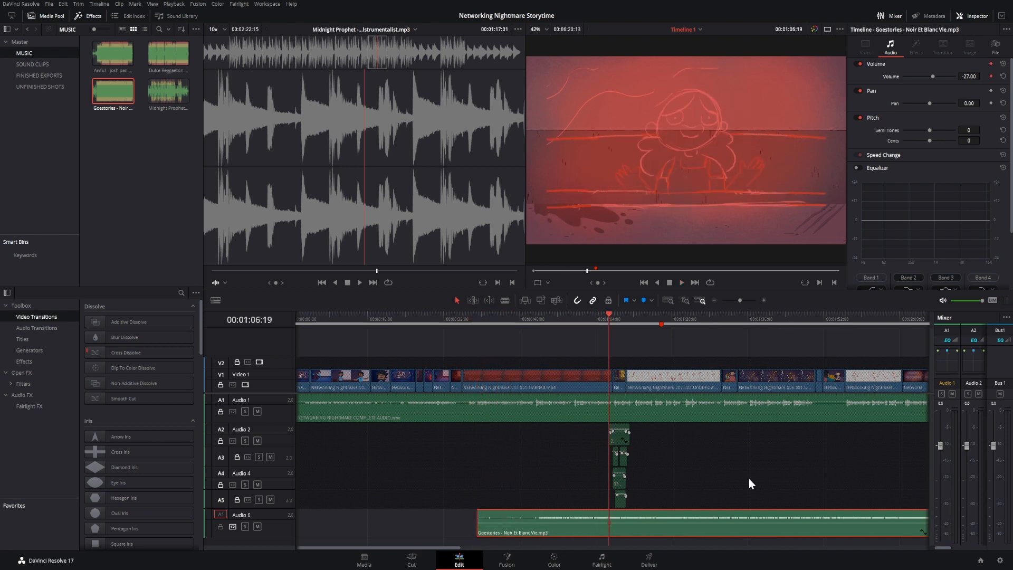
{"action": "left_click", "coordinate": [477, 319]}
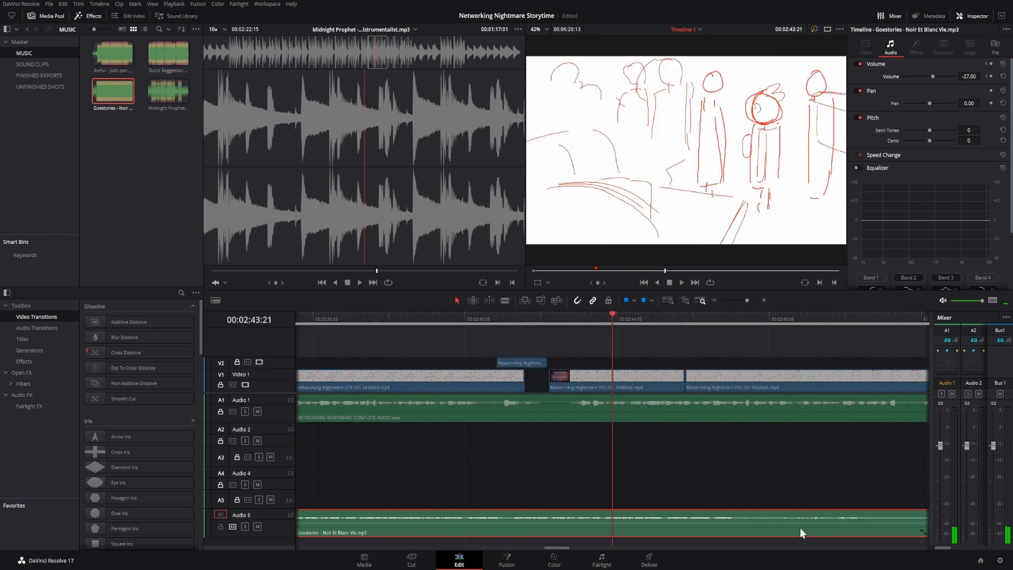
{"action": "left_click", "coordinate": [544, 314]}
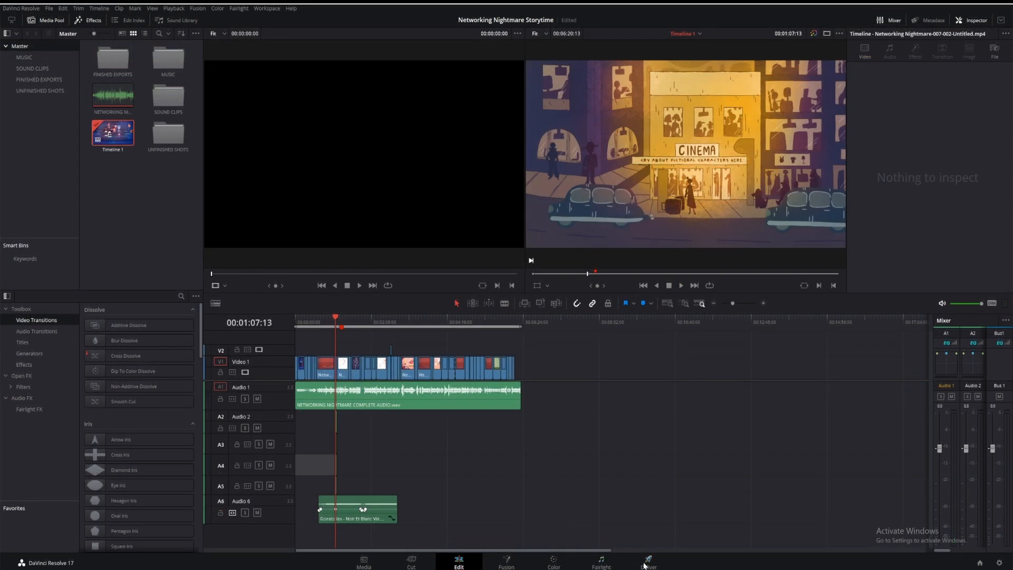
On the Deliver page, queue 'STORYTIME AUDIO TEST' and render all jobs
{"action": "left_click", "coordinate": [647, 559]}
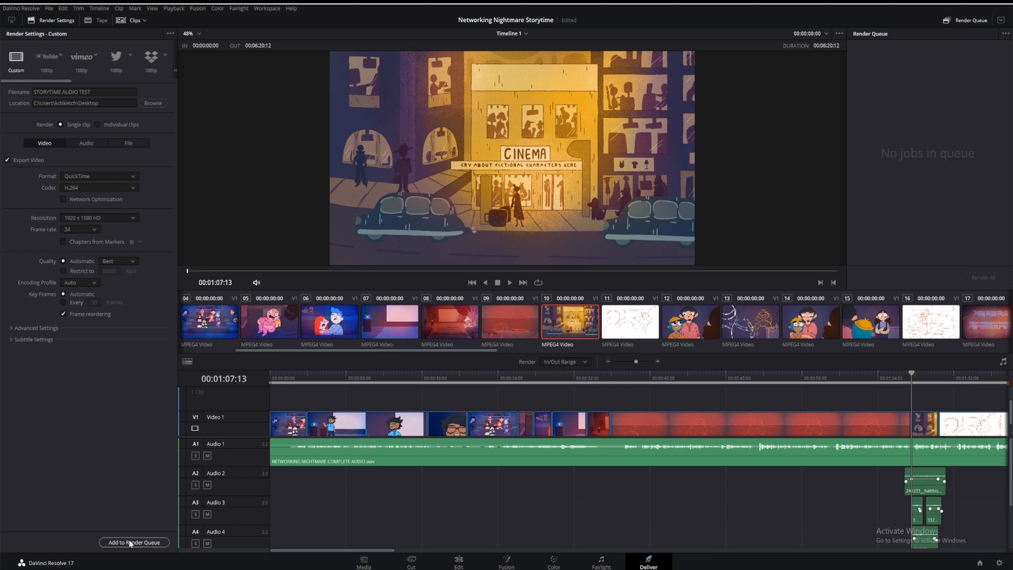
{"action": "left_click", "coordinate": [133, 542]}
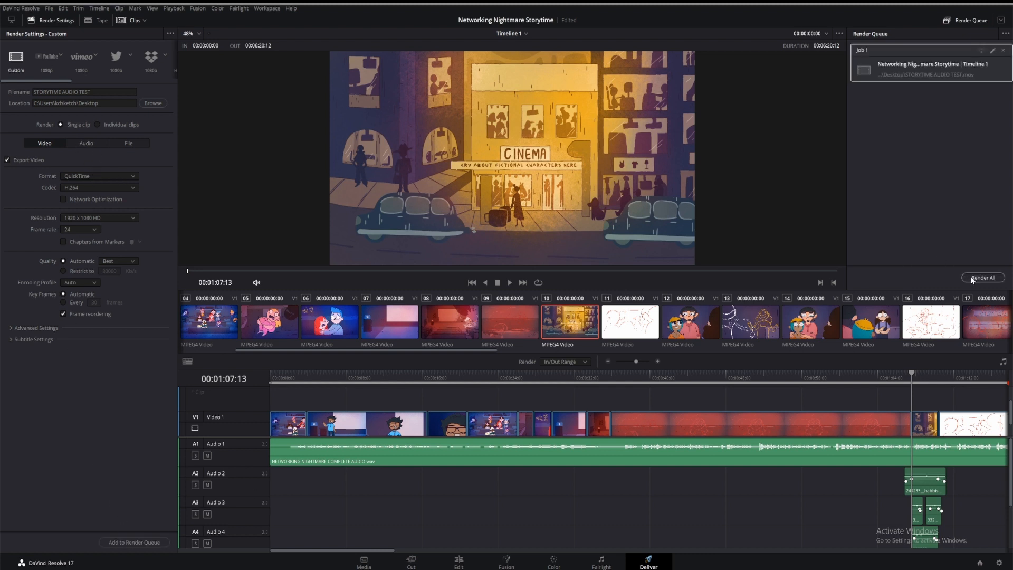
{"action": "left_click", "coordinate": [982, 277]}
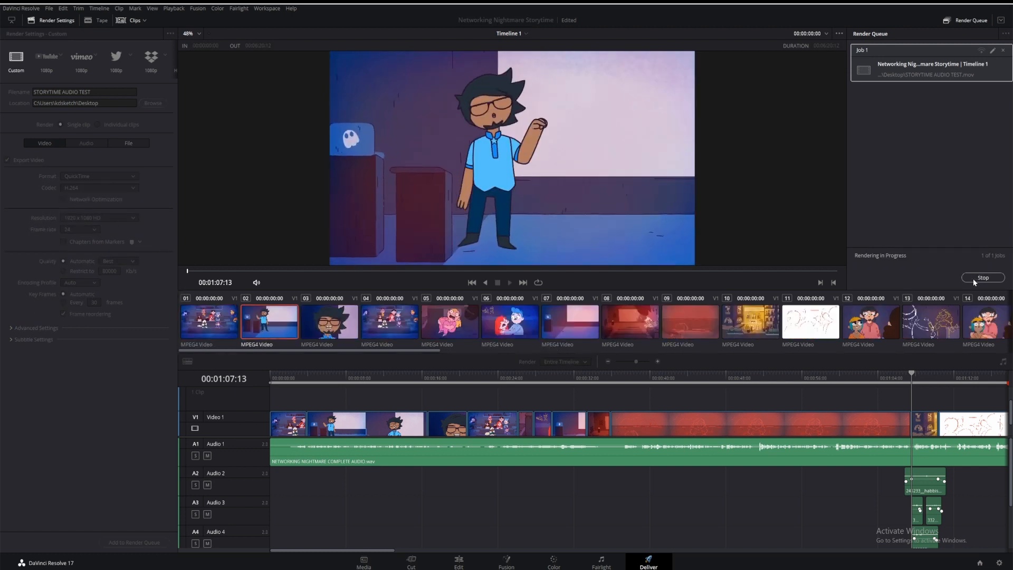